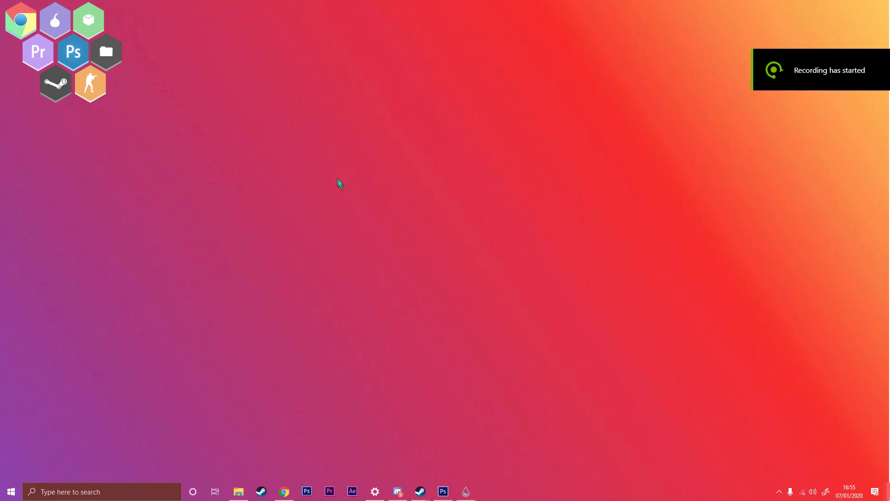
mouse_move(171, 137)
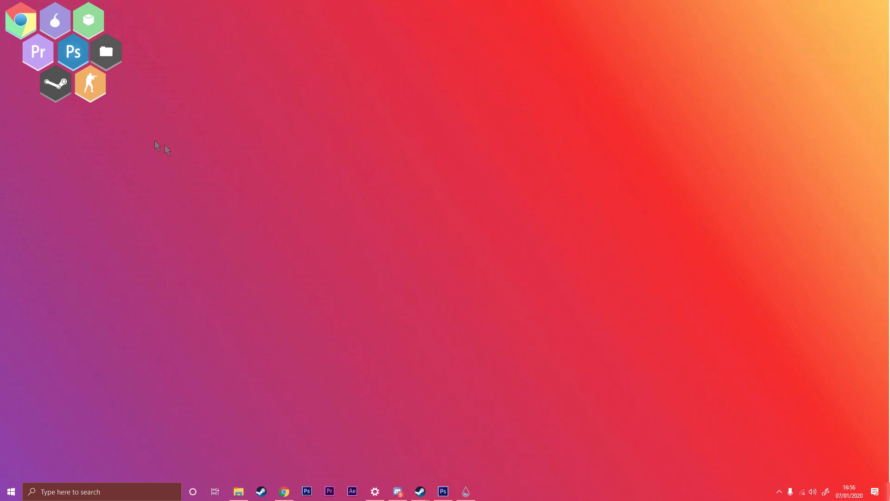
mouse_move(96, 96)
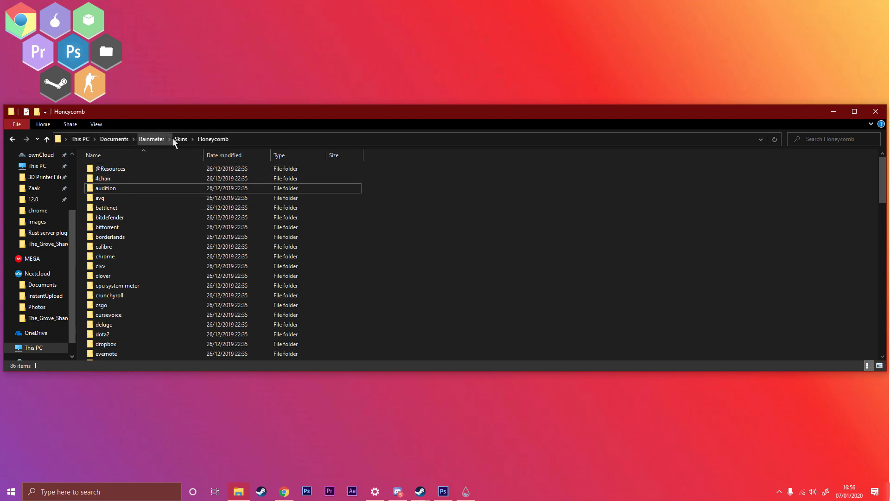
mouse_move(144, 237)
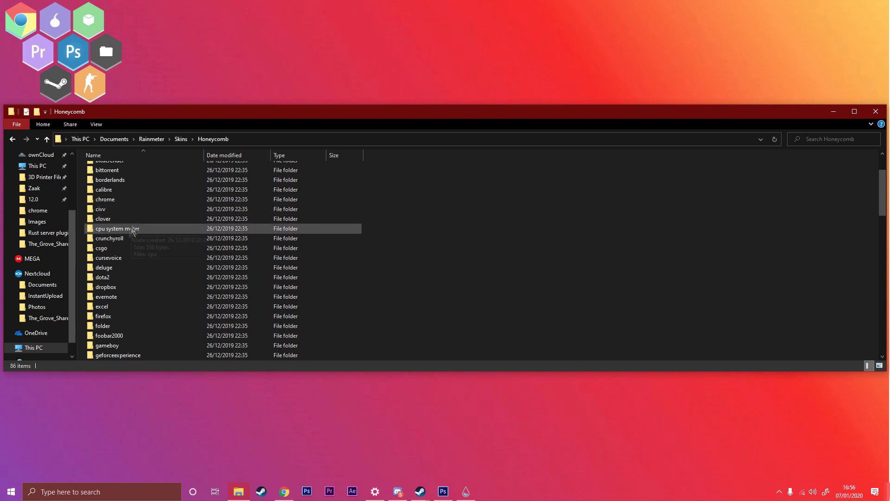
Duplicate the csgo skin folder and rename the copy to ArmaIII.
left_click(102, 249)
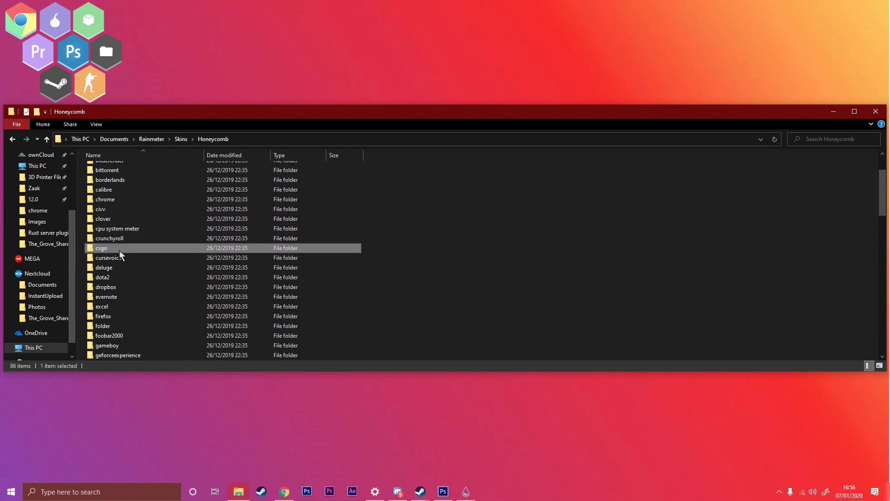
mouse_move(168, 352)
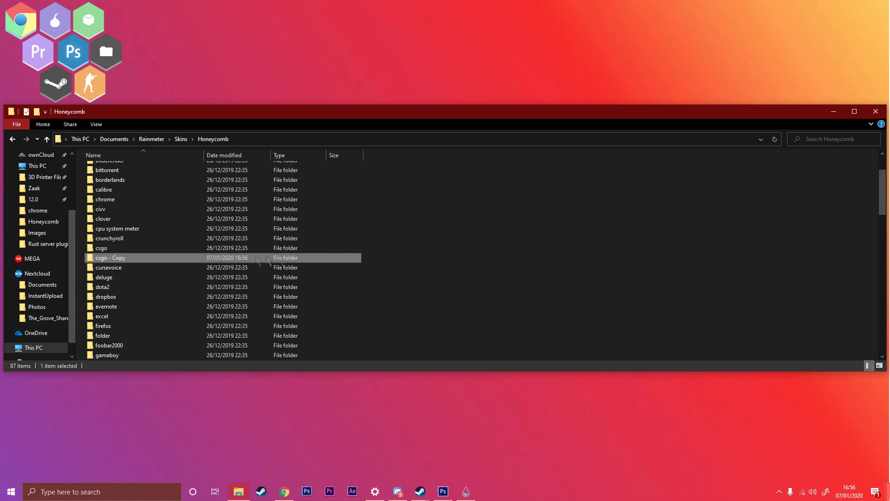
left_click(111, 257)
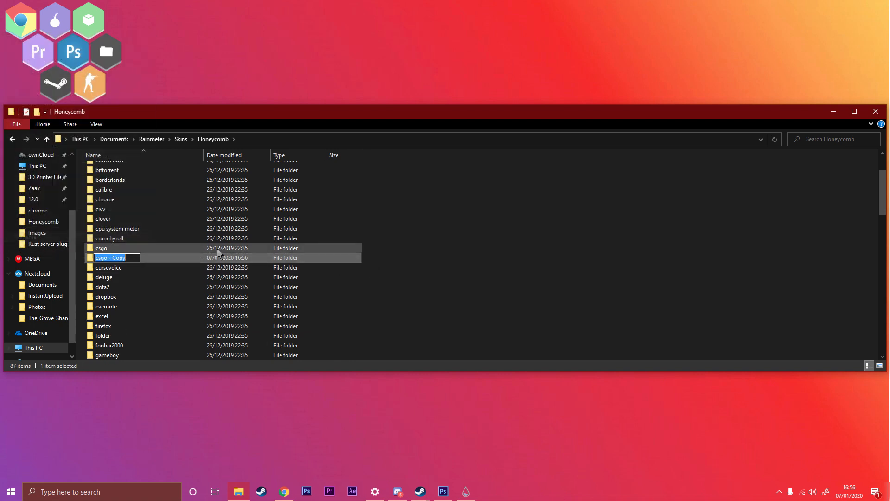
type("ArmaIII")
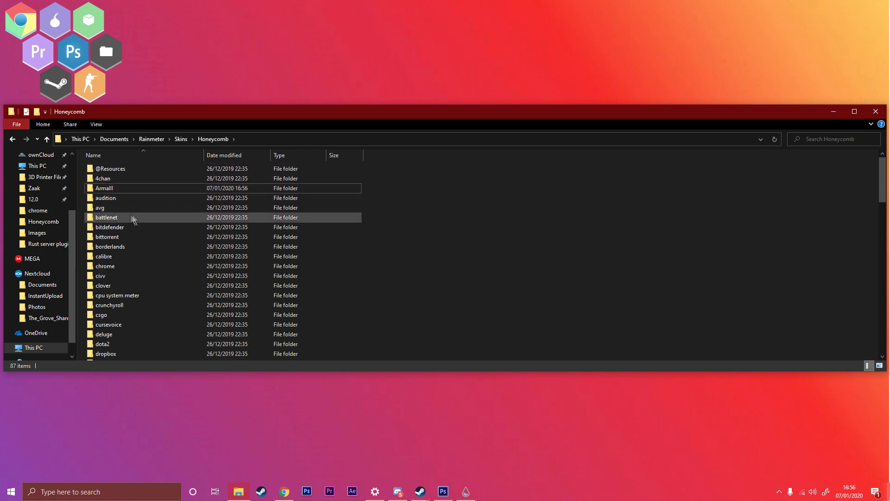
Open the ArmaIII skin config, change ImageName to Arma3.png and remove the old 730 game id.
double_click(104, 188)
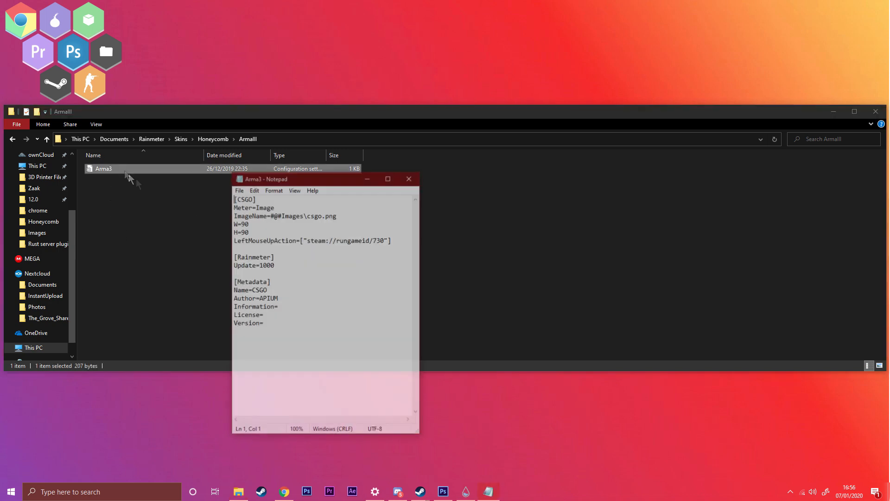
left_click(323, 215)
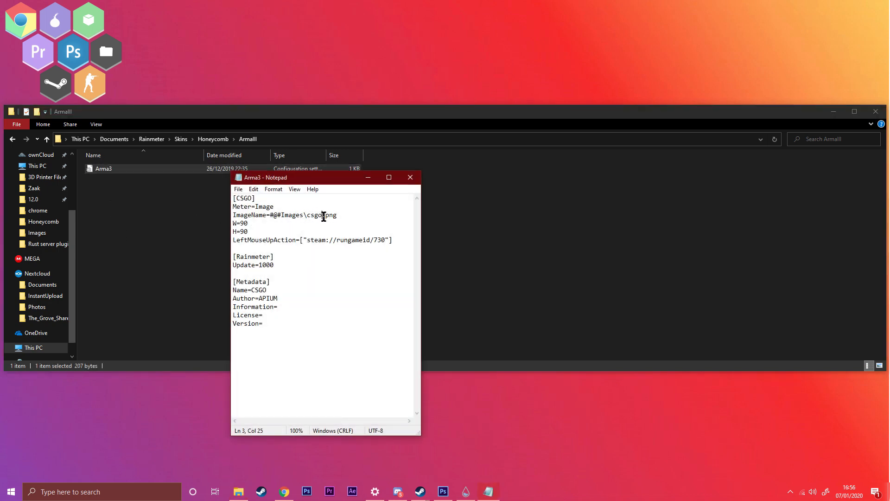
key("BackSpace")
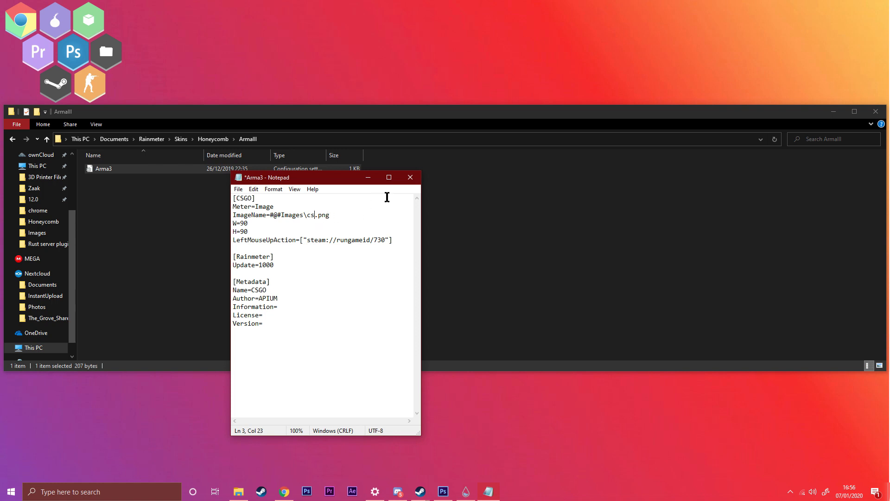
type("Arma3")
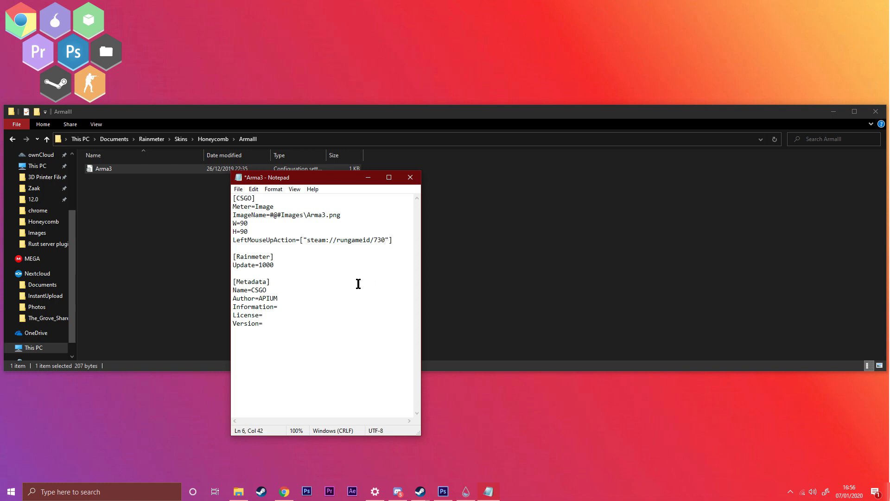
key("Backspace")
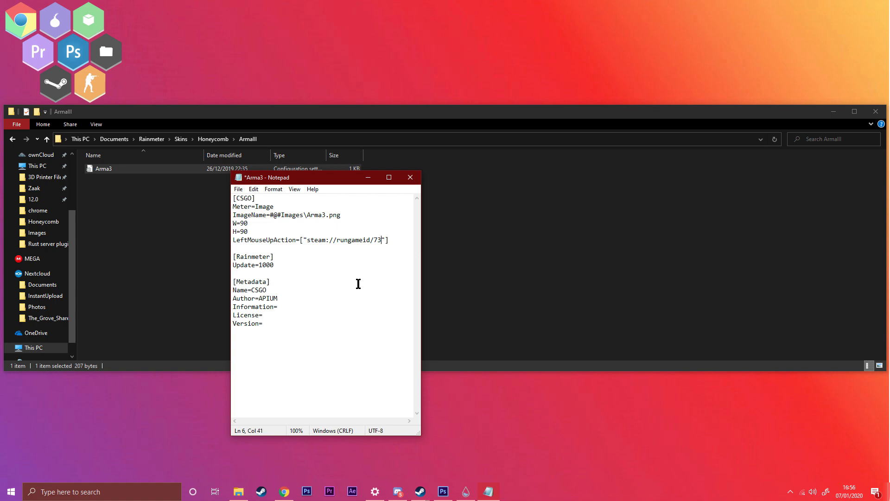
key("Backspace")
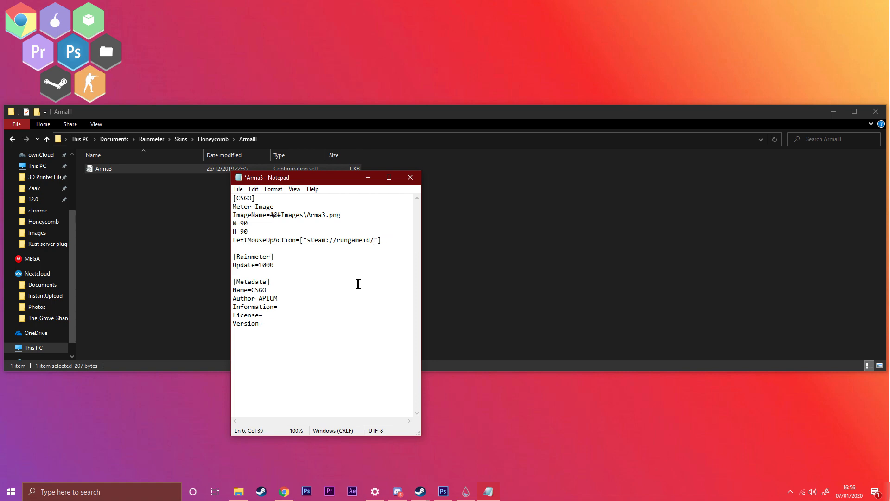
mouse_move(284, 492)
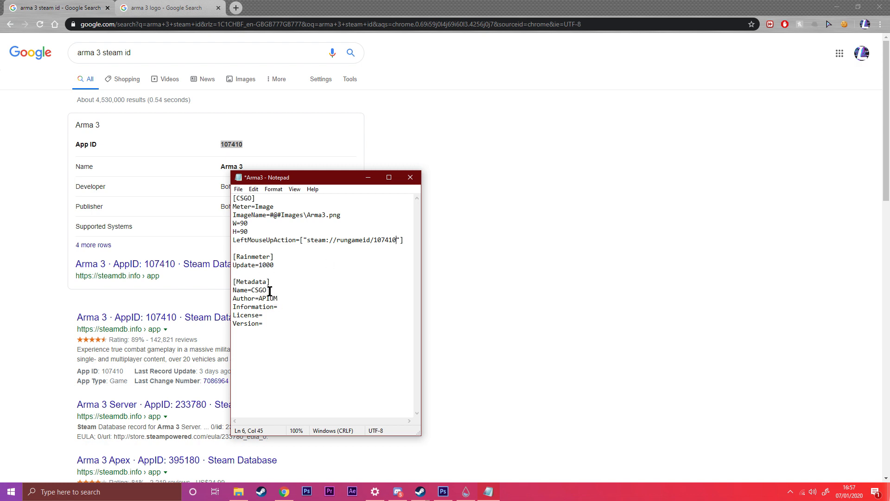
Change the skin's Metadata Name from CSGO to Arma3.
type("Arma")
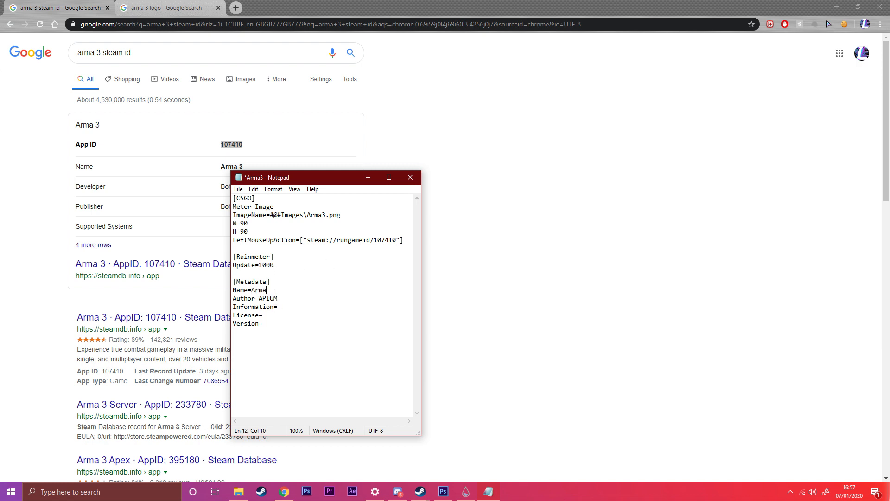
type("3")
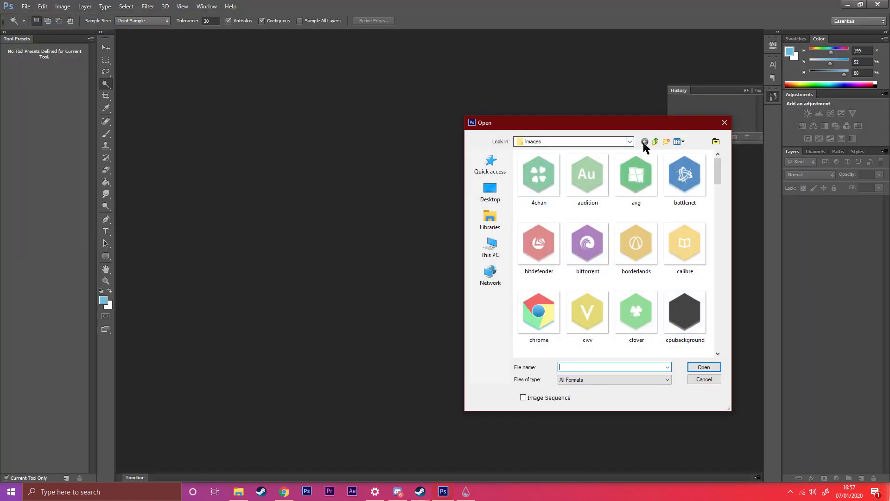
left_click(655, 141)
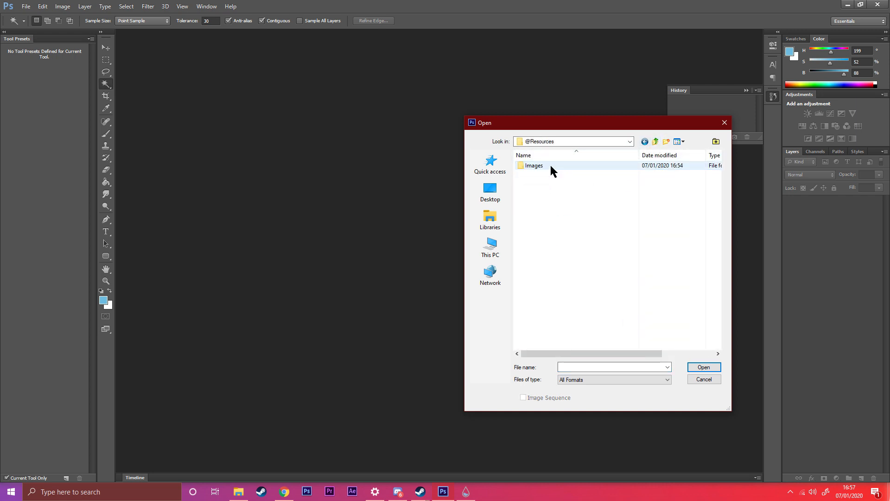
double_click(533, 165)
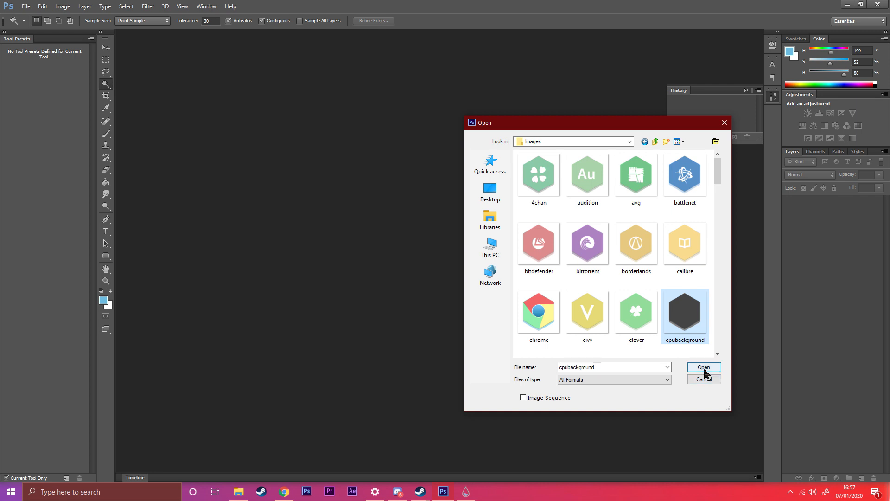
left_click(703, 367)
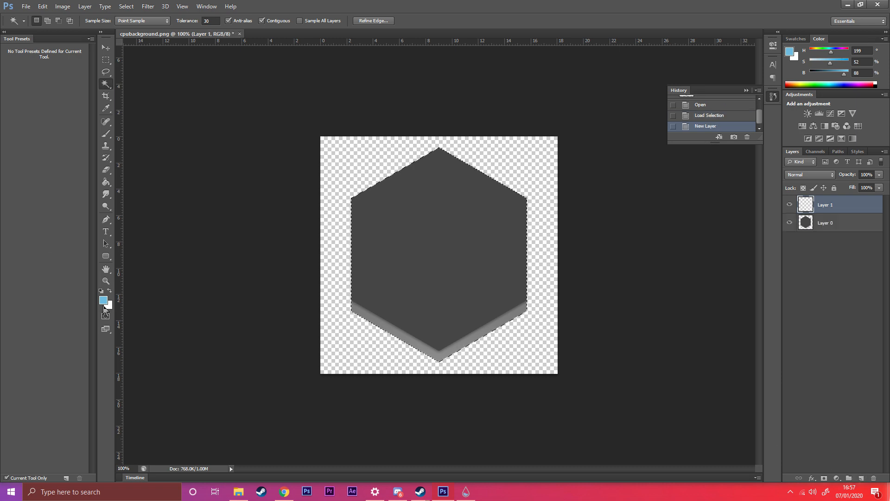
Fill the hexagon purple on a new layer set to Color blend mode.
left_click(103, 300)
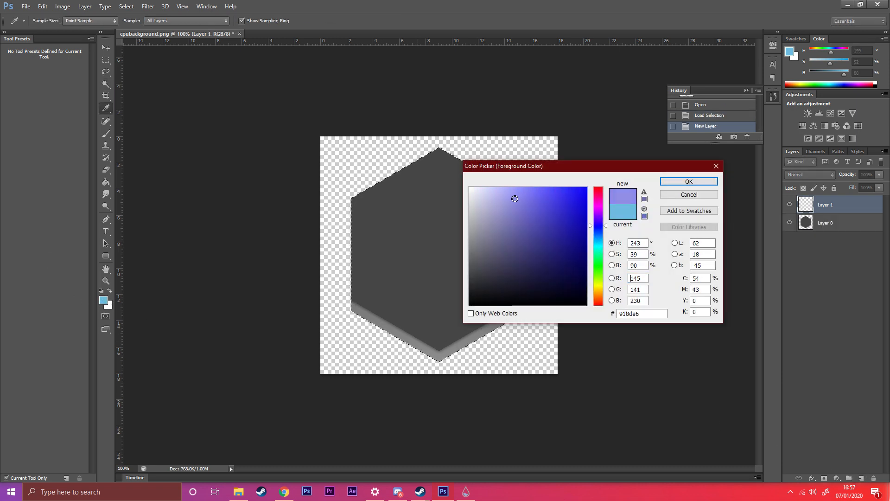
left_click(689, 181)
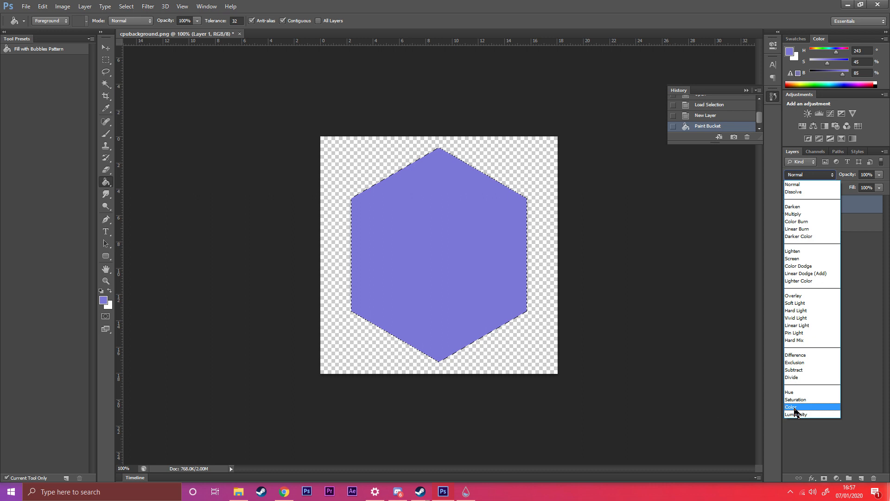
left_click(792, 407)
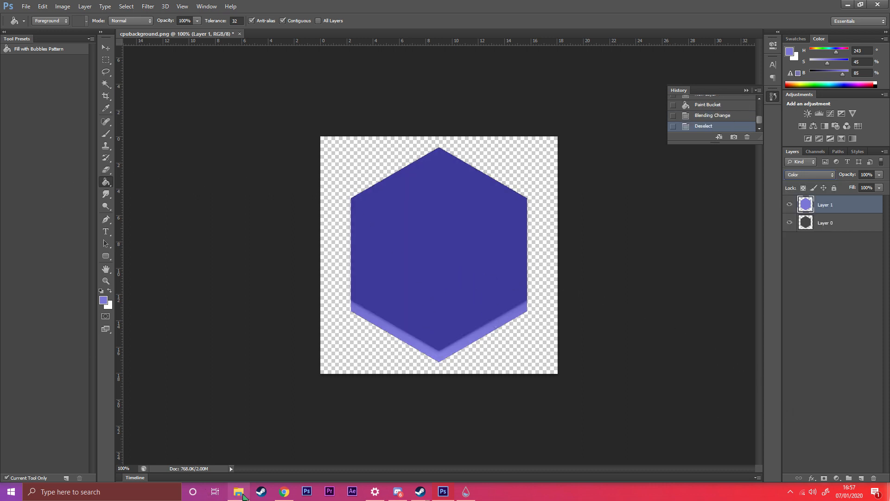
left_click(284, 492)
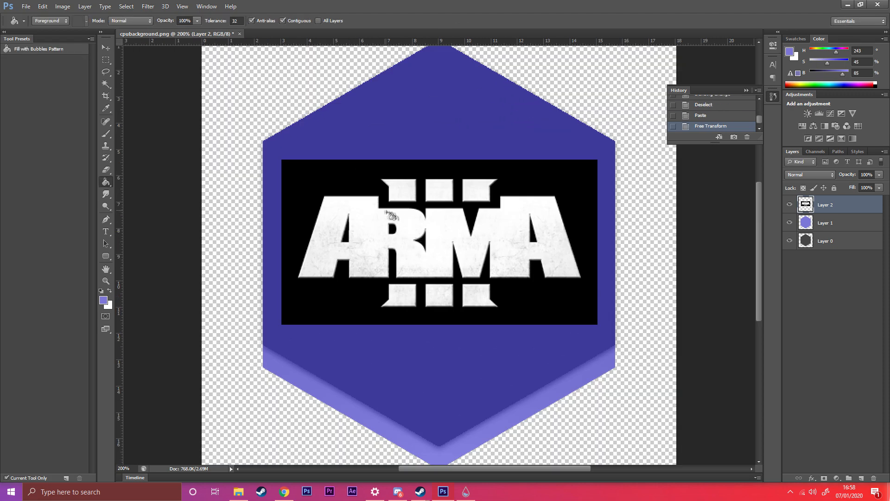
Magic-Wand select the logo's black background and delete it.
left_click(386, 235)
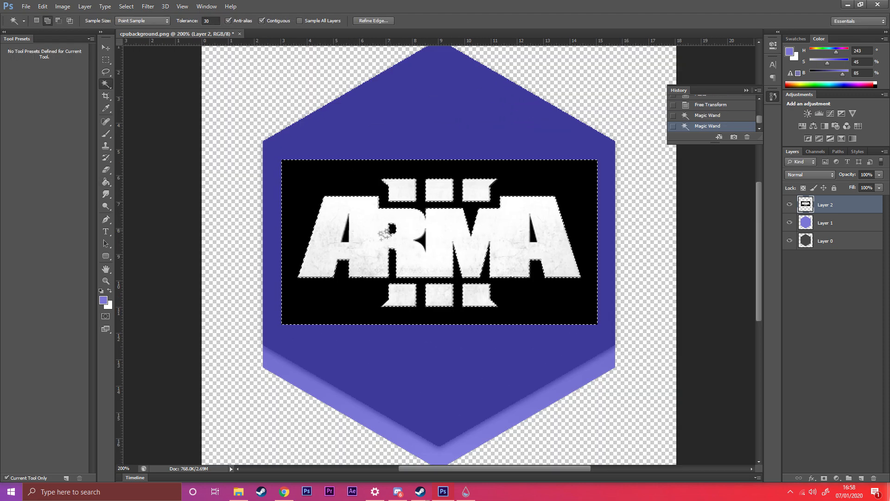
left_click(540, 271)
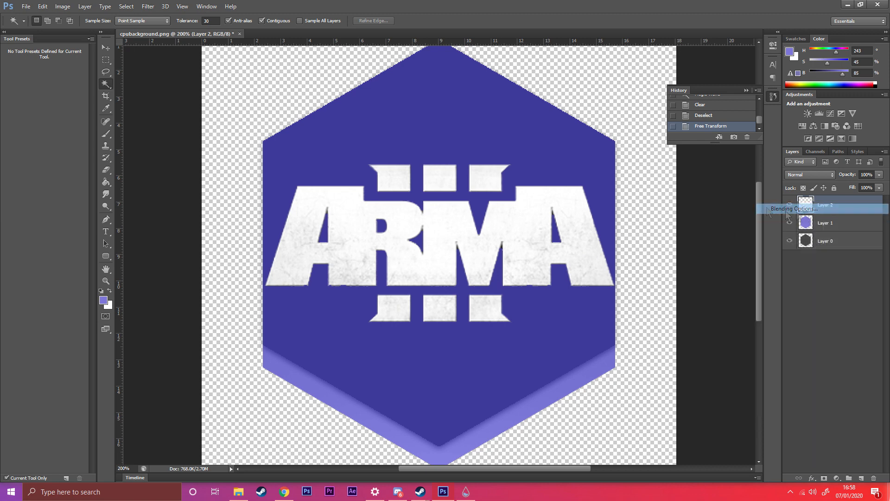
Add a white #ffffff Color Overlay to the logo layer.
left_click(791, 209)
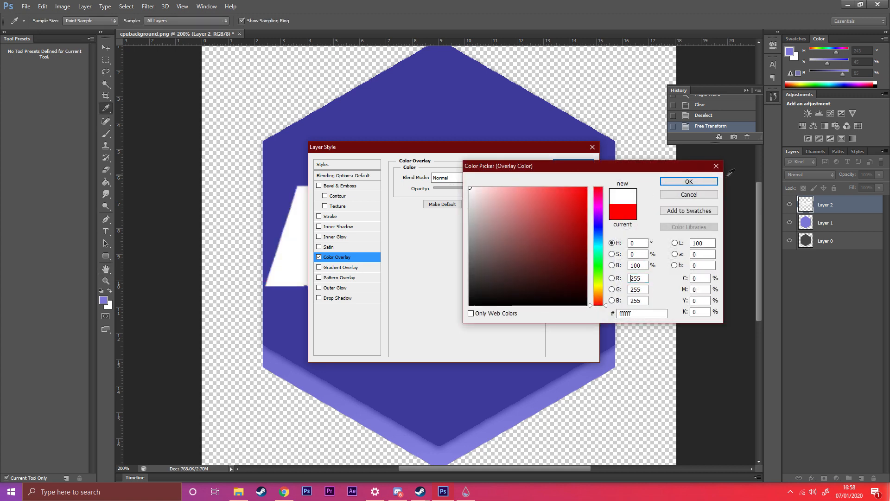
left_click(688, 181)
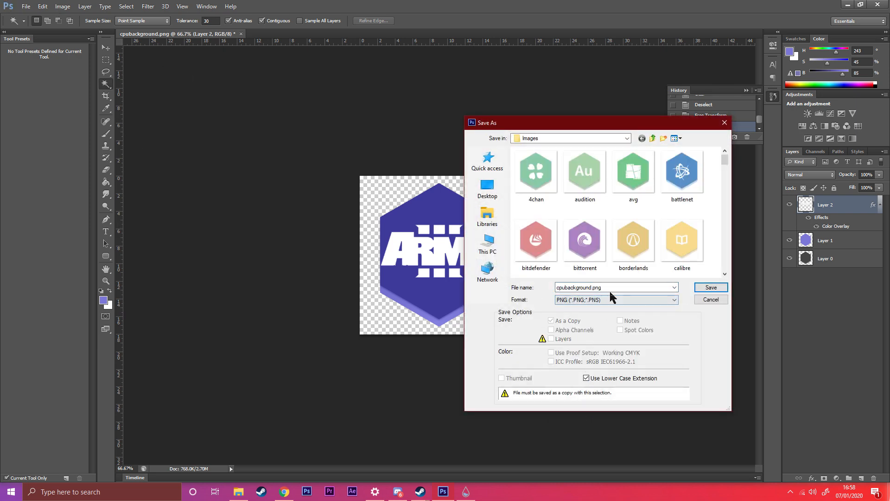
Save the icon as Arma3.png in the Images folder.
type("Arma3.png")
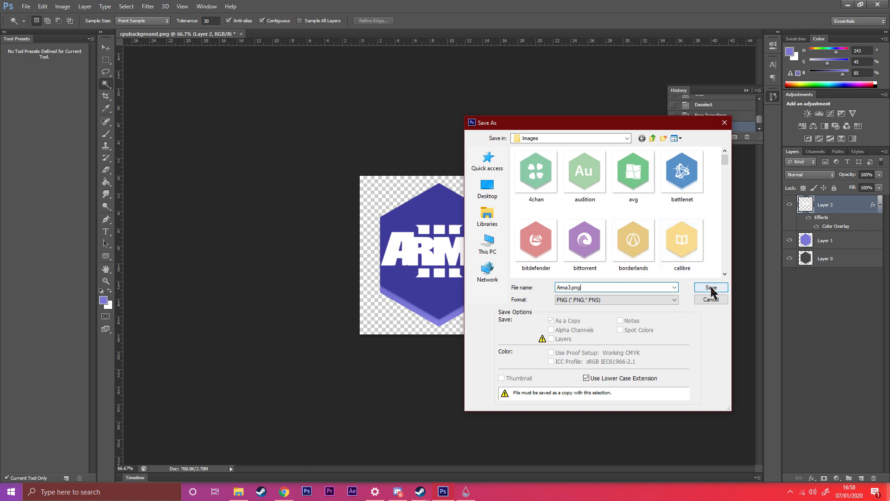
left_click(710, 288)
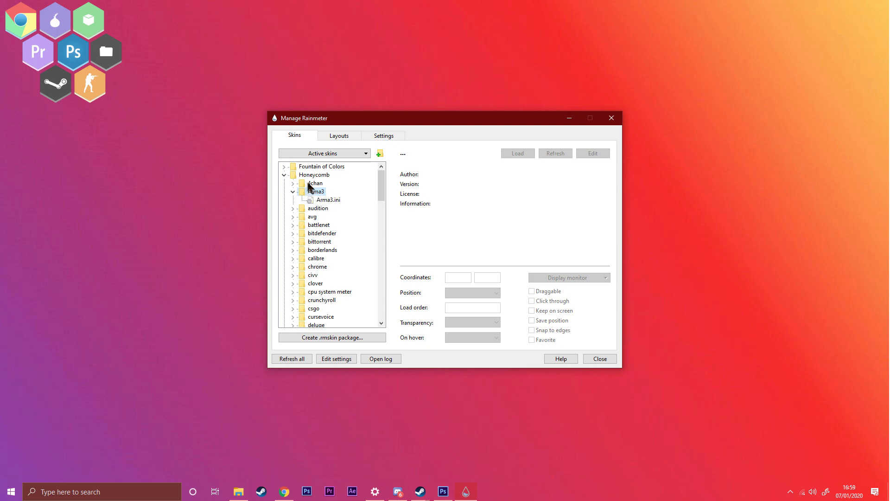
Refresh the skins, load Honeycomb ArmaIII's Arma3.ini, test the icon and close the launcher.
left_click(293, 191)
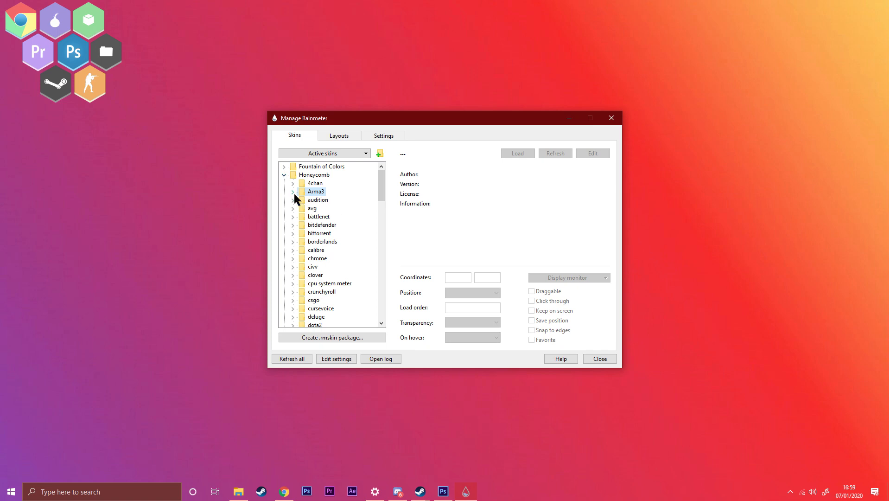
left_click(292, 192)
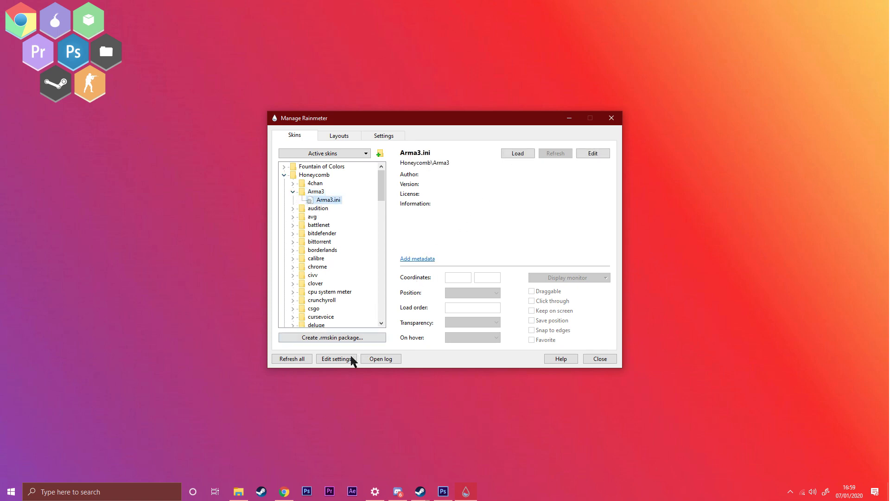
left_click(292, 358)
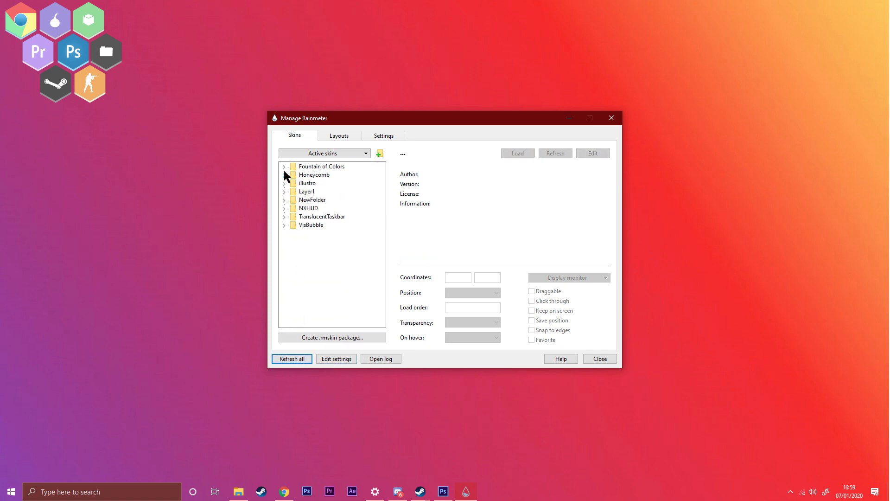
left_click(284, 166)
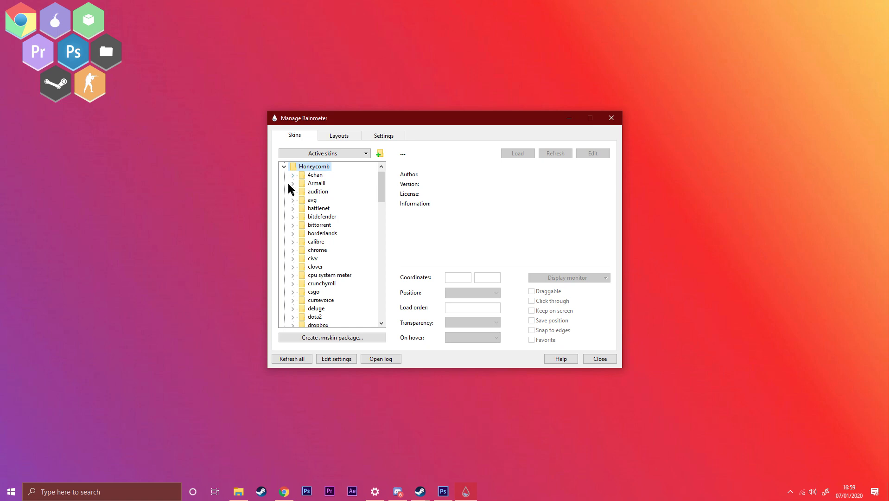
left_click(293, 183)
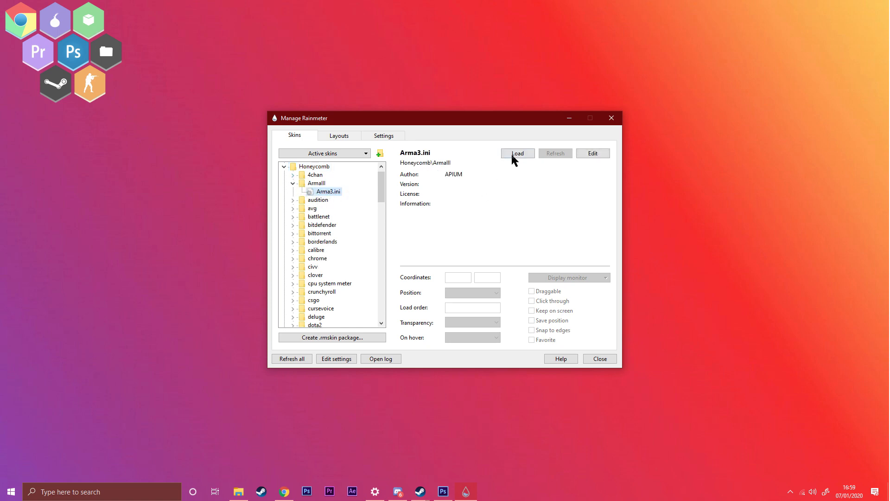
left_click(516, 153)
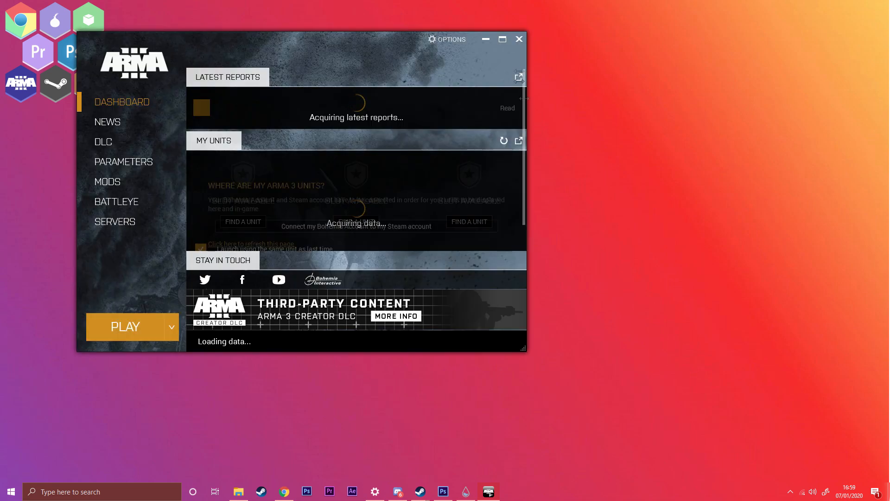
left_click(518, 39)
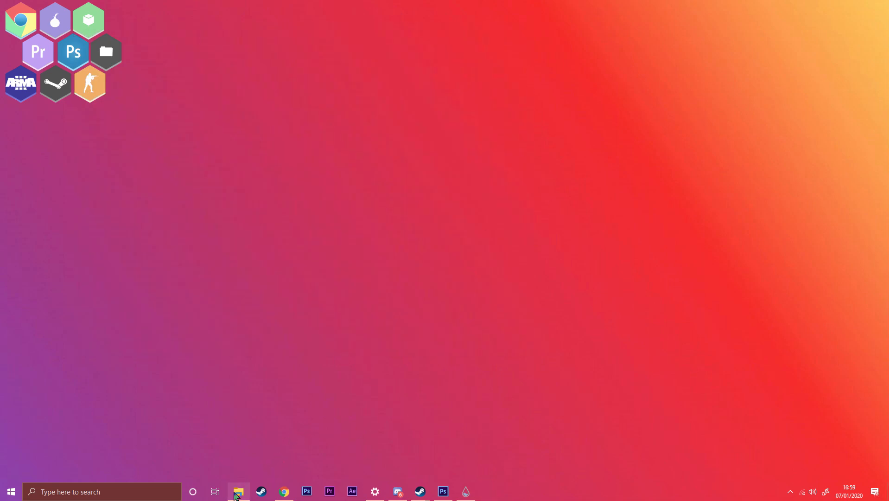
Open the chrome skin's chrome.ini in Notepad to review its image name and launch path.
left_click(238, 491)
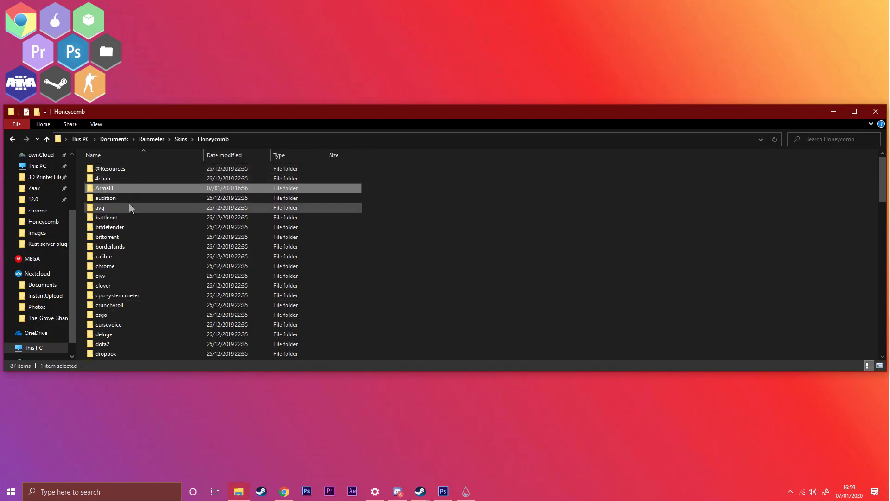
double_click(104, 266)
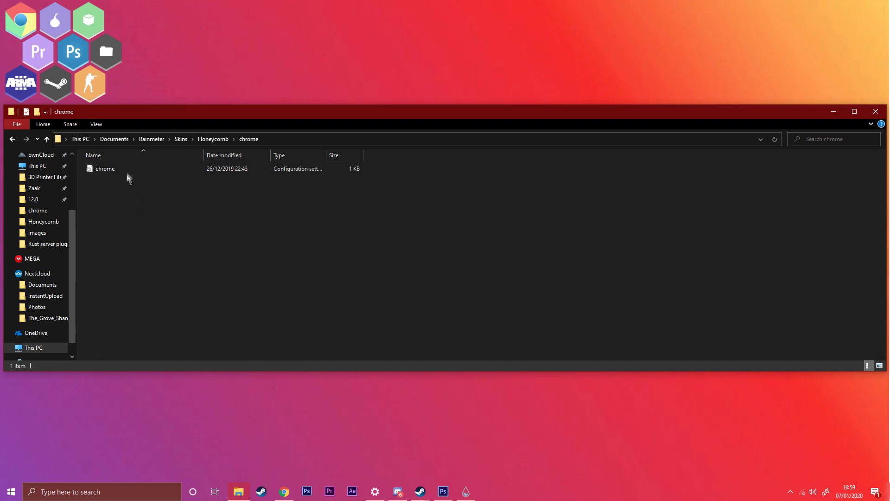
double_click(105, 169)
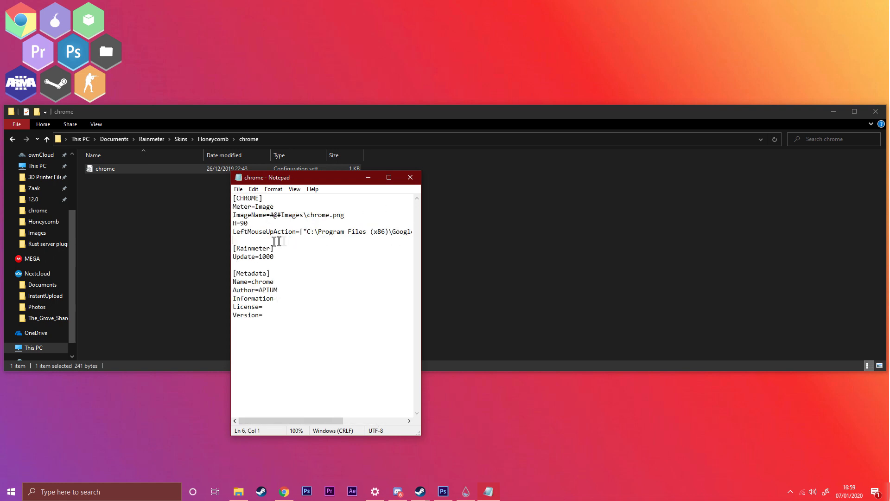
left_click_drag(307, 231, 412, 231)
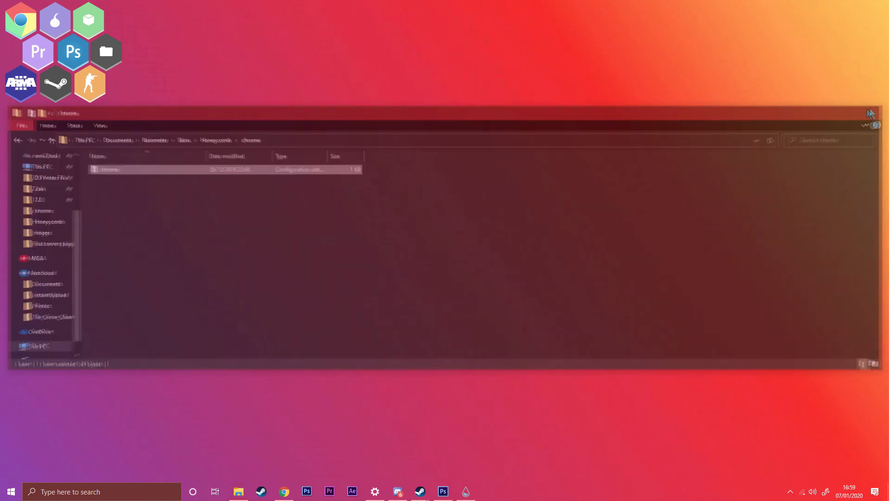
Close the chrome skin folder window, leaving the desktop with the purple ARMA hexagon icon.
left_click(876, 113)
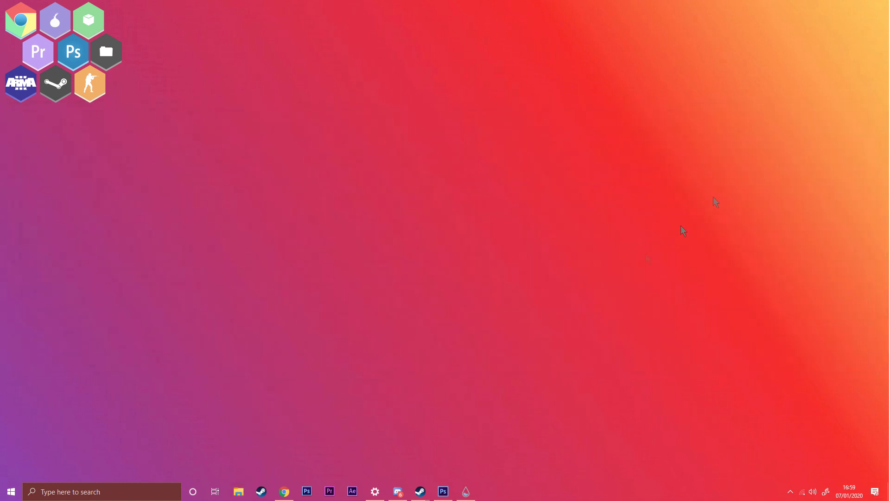
mouse_move(214, 372)
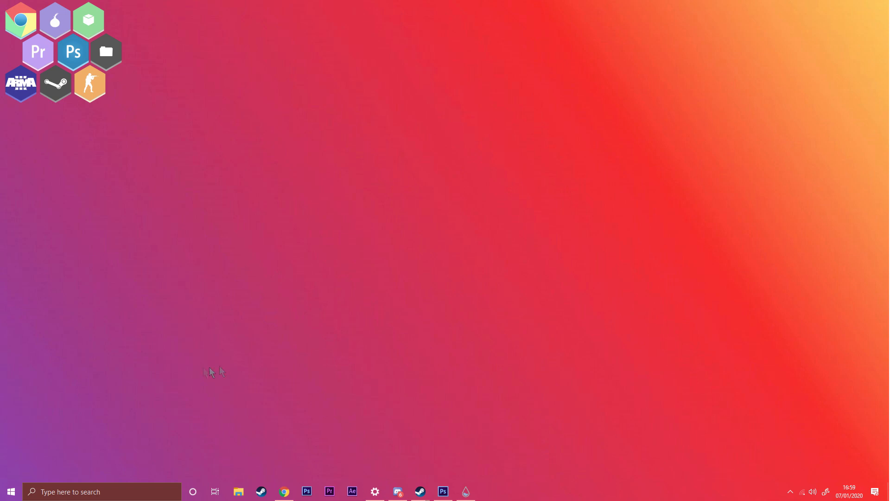
mouse_move(679, 475)
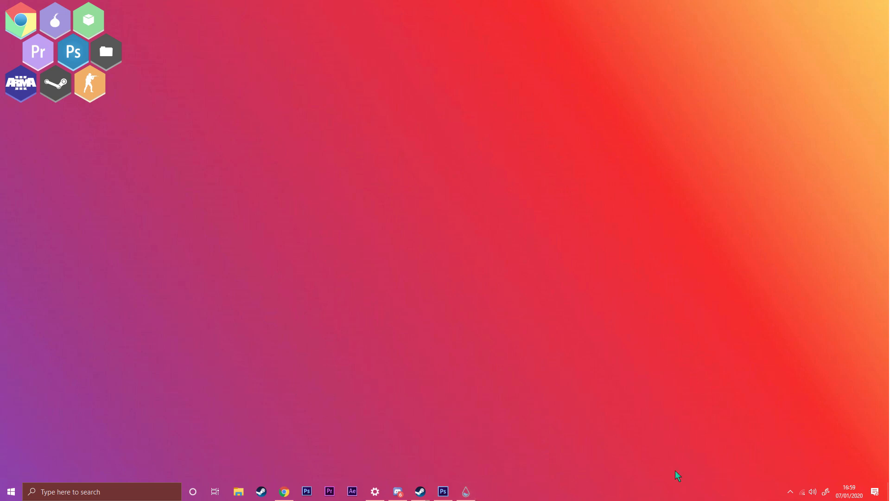